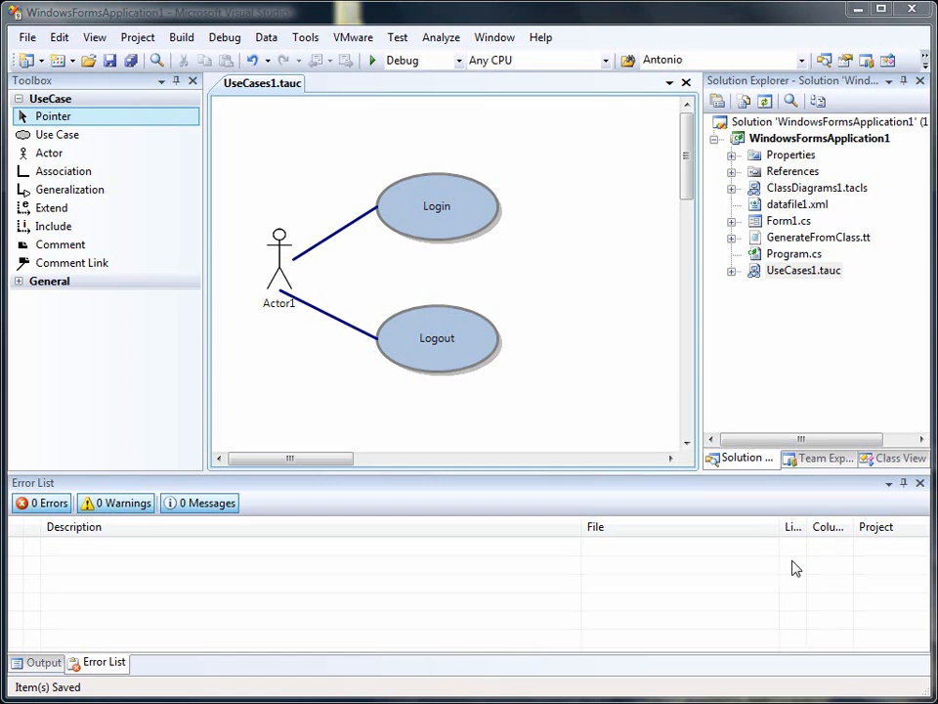
mouse_move(784, 556)
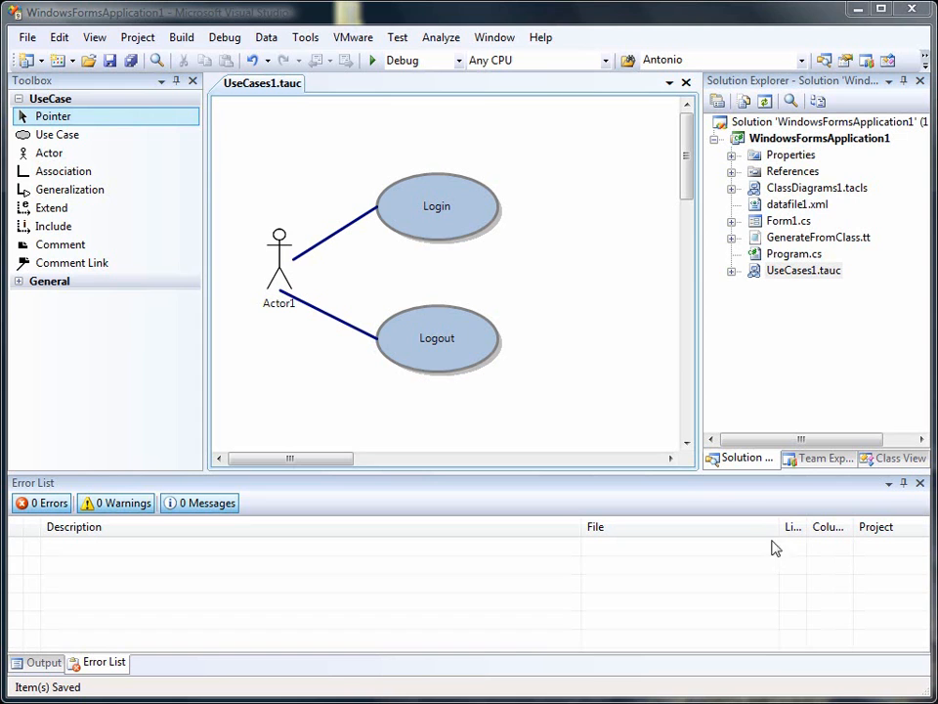
mouse_move(544, 315)
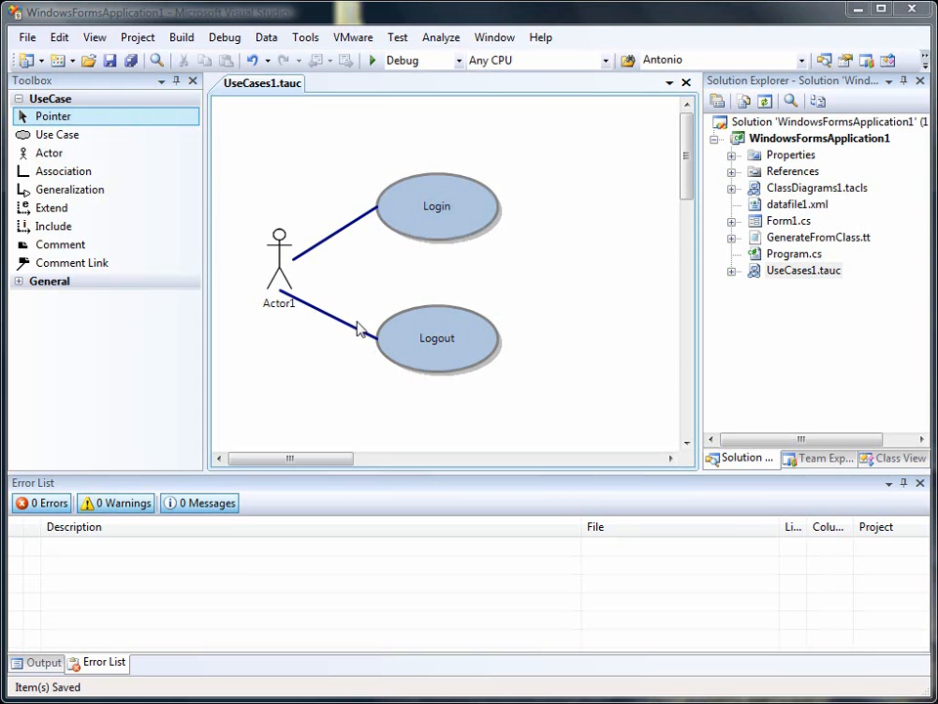
mouse_move(500, 325)
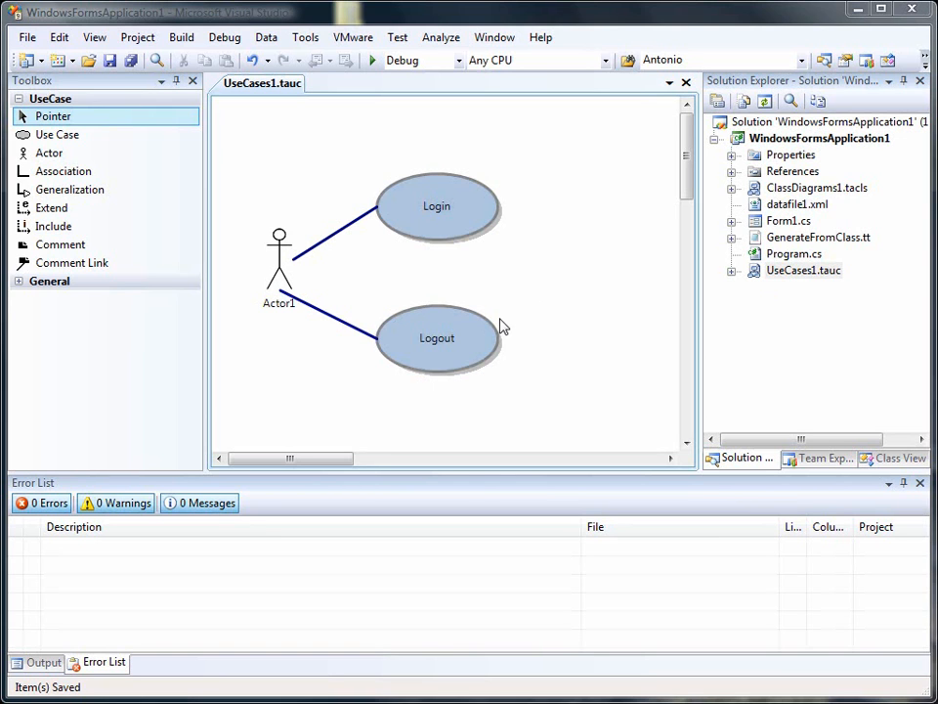
mouse_move(684, 82)
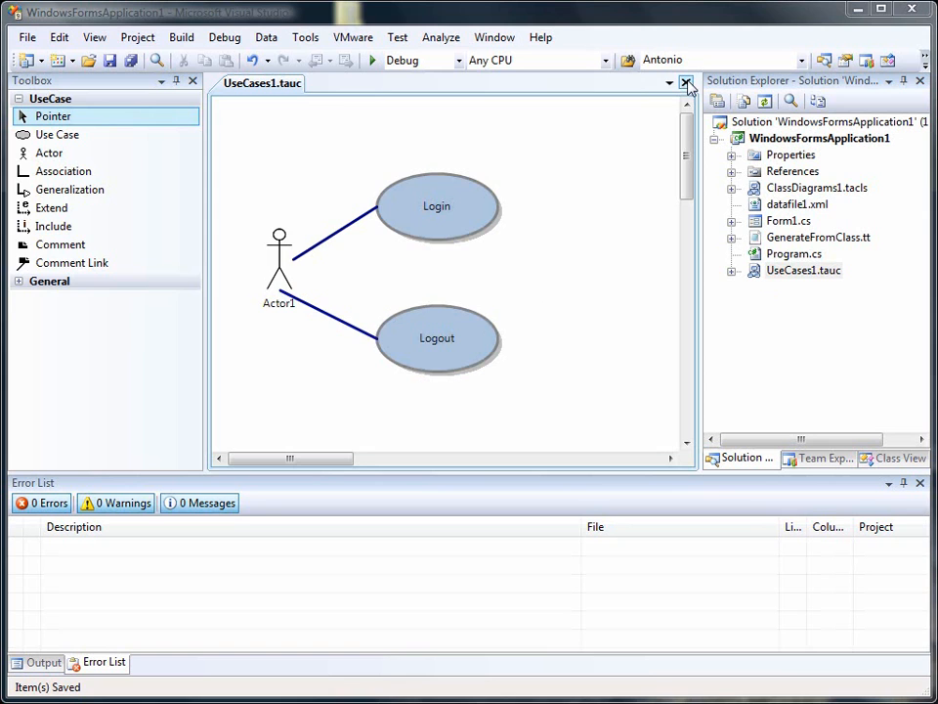
Close the diagram designer and view UseCases1.tauc as raw XML, then close it
click(687, 82)
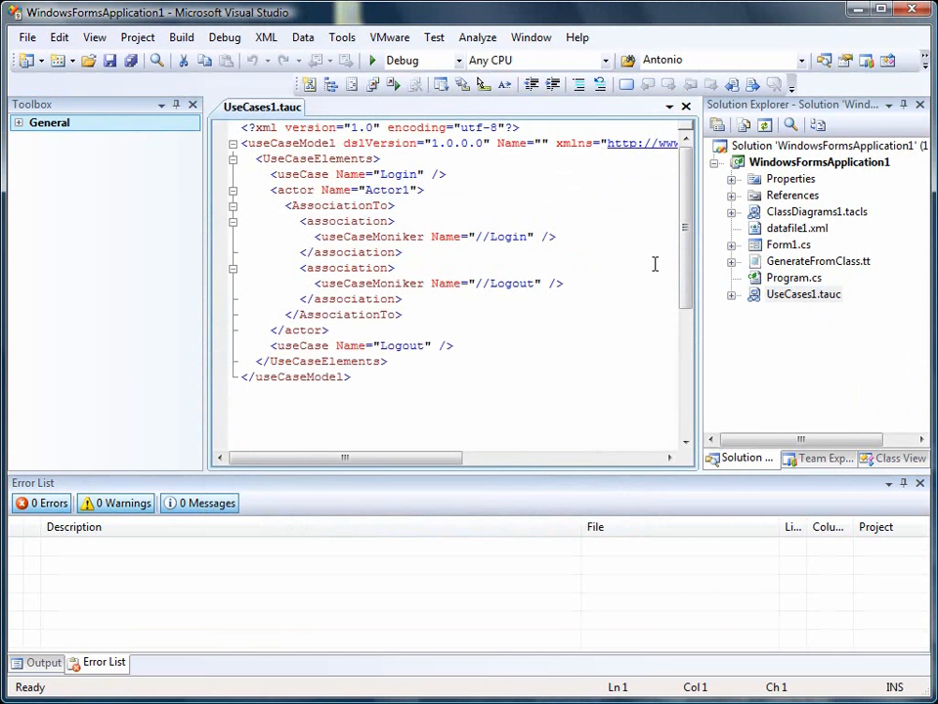
double_click(301, 174)
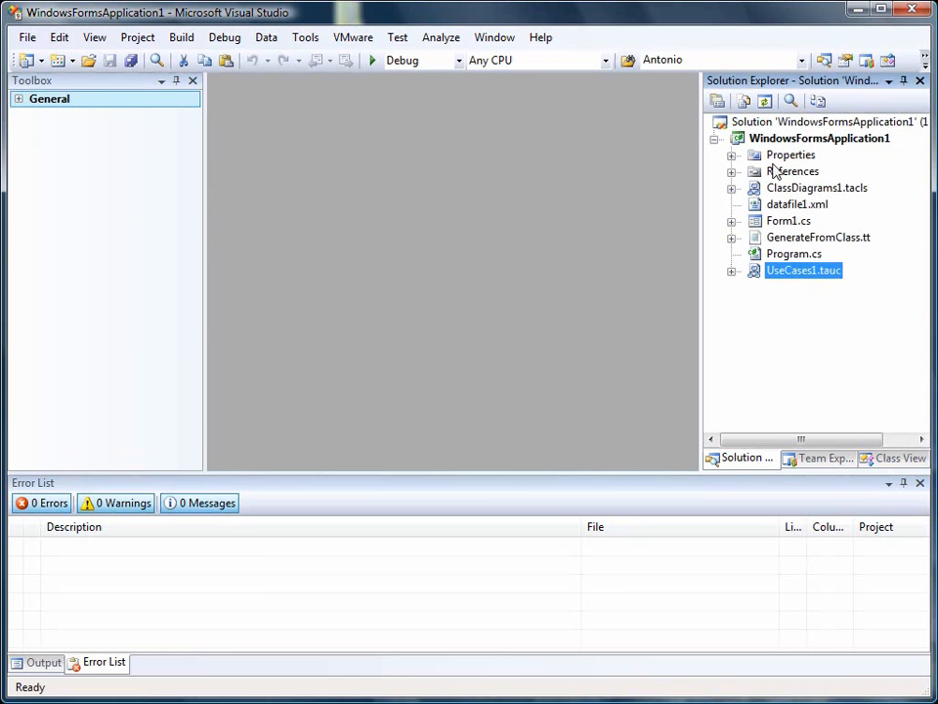
Add an Empty T4 Text Transform (CSharp) item from the tangible T4 Editor templates
right_click(820, 137)
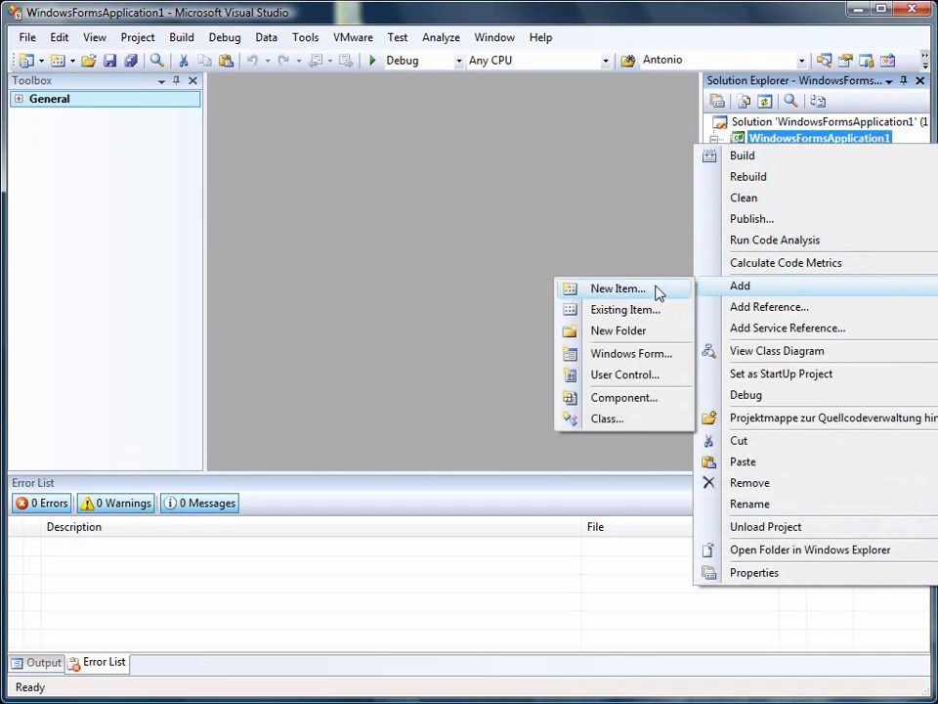
click(618, 289)
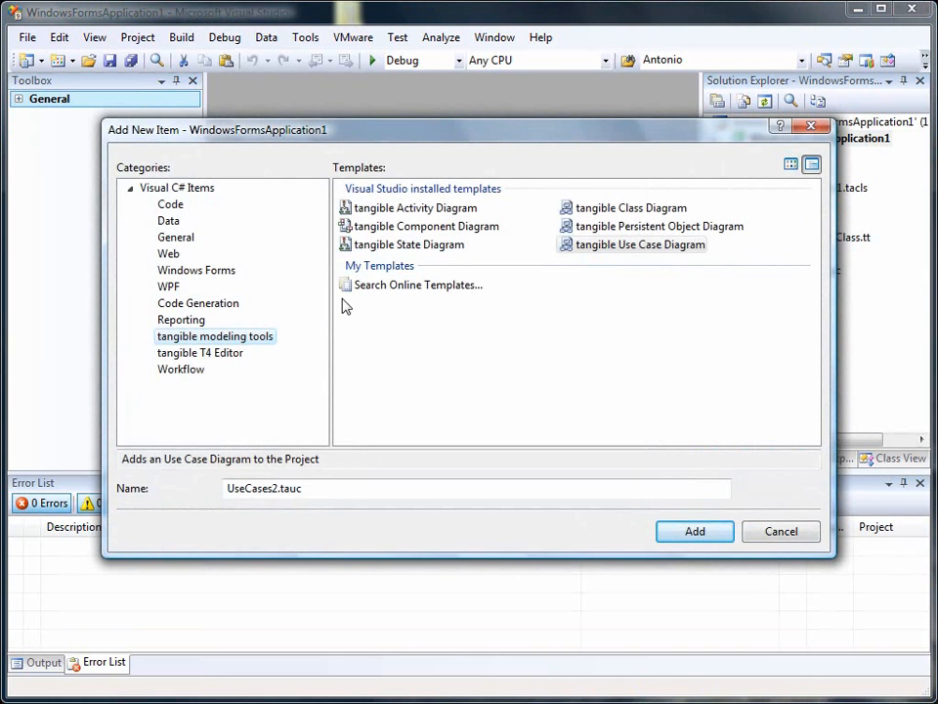
click(199, 352)
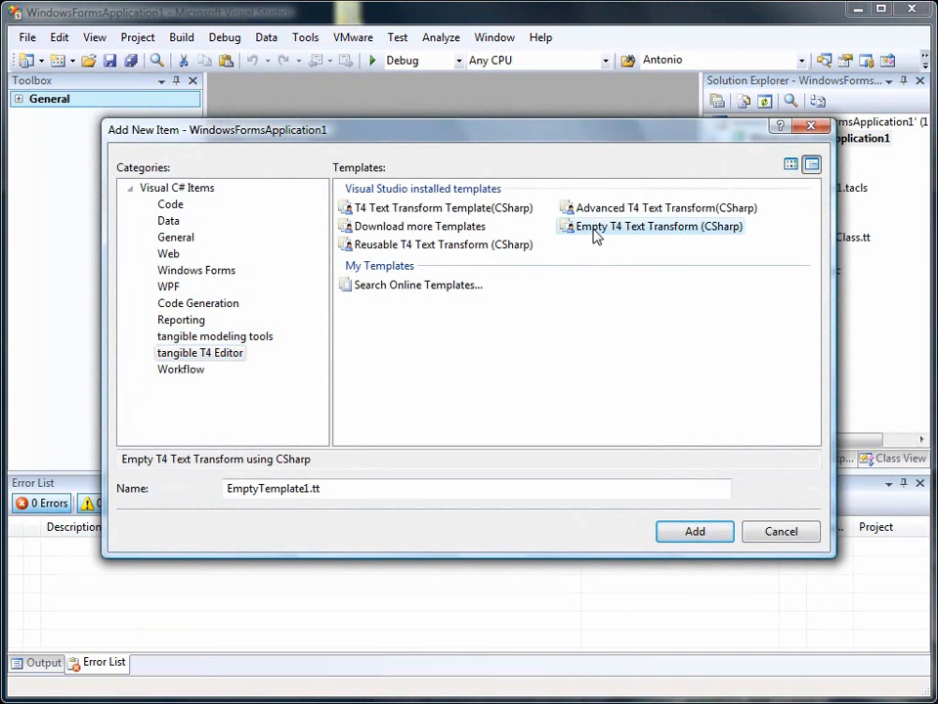
click(696, 532)
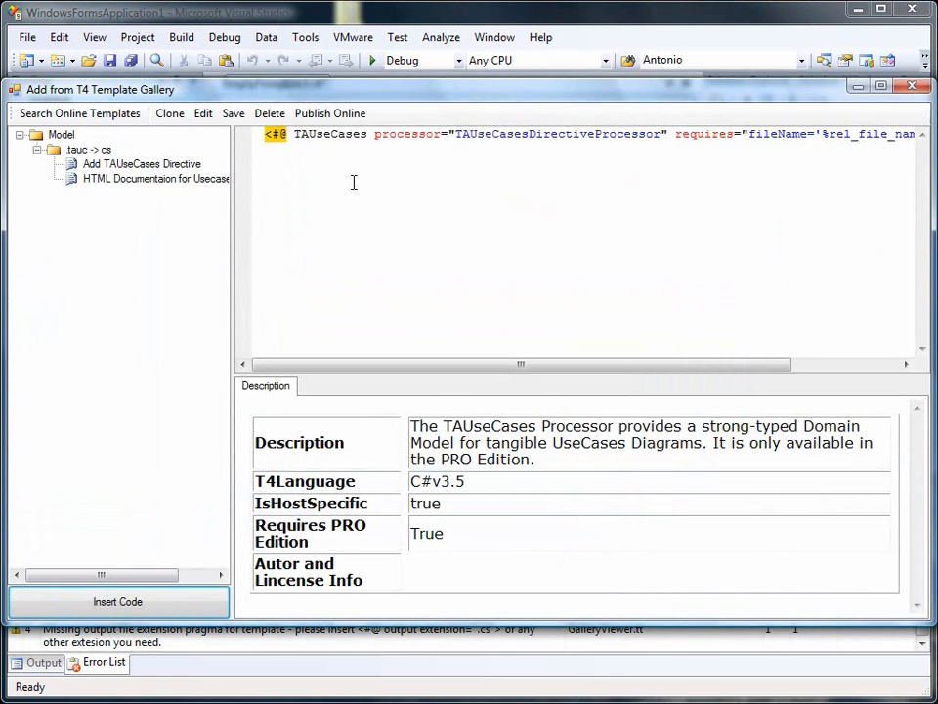
mouse_move(344, 182)
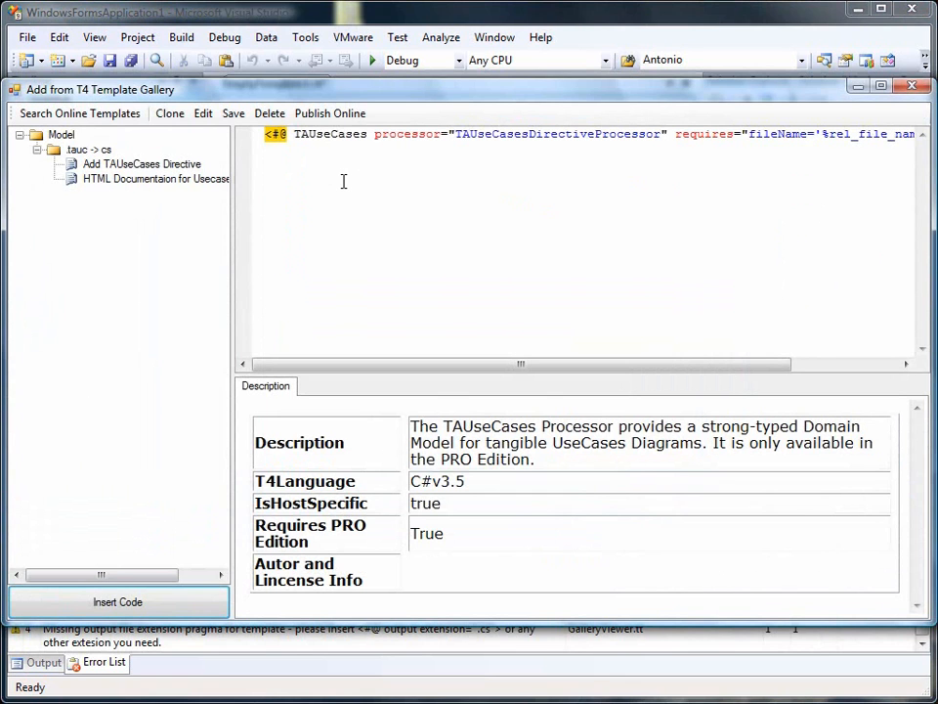
Preview the 'HTML Documentation for Usecases' gallery template and insert its code into EmptyTemplate1.tt
click(154, 180)
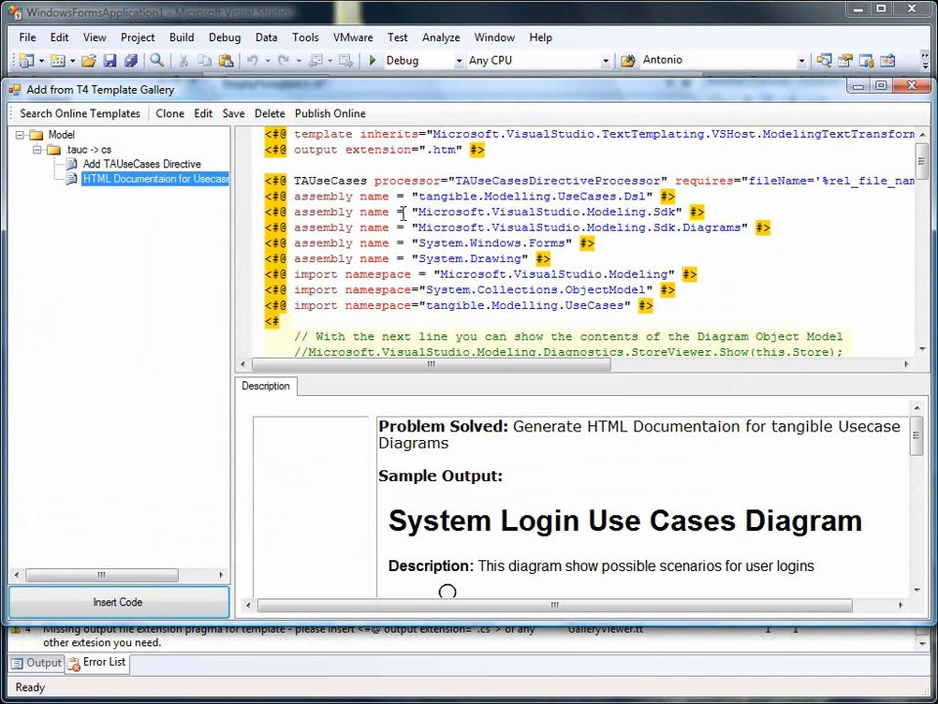
scroll(down, 3)
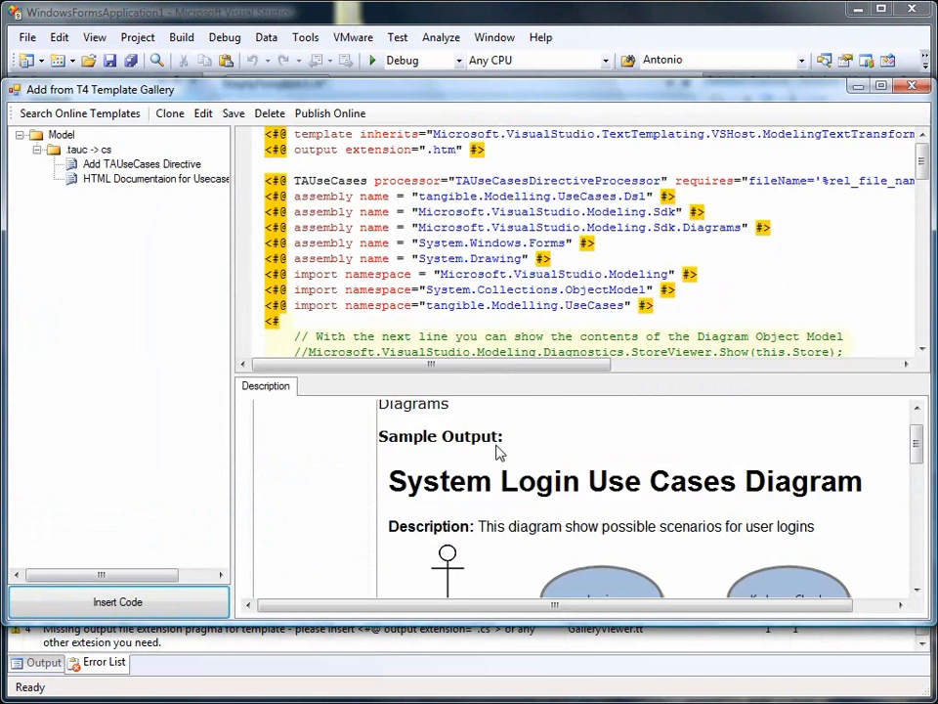
scroll(down, 3)
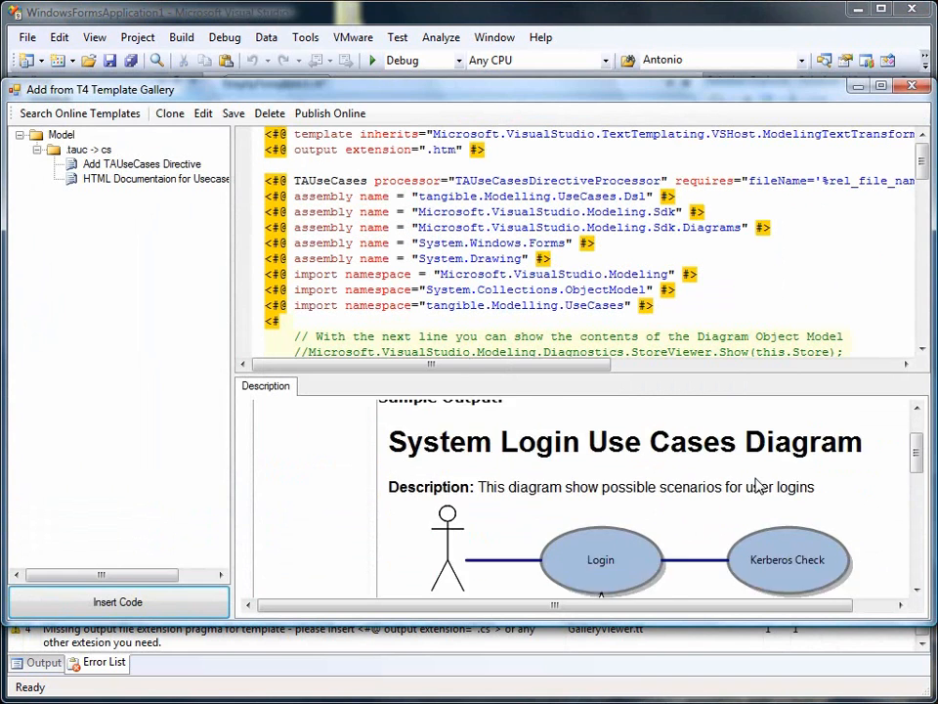
scroll(down, 3)
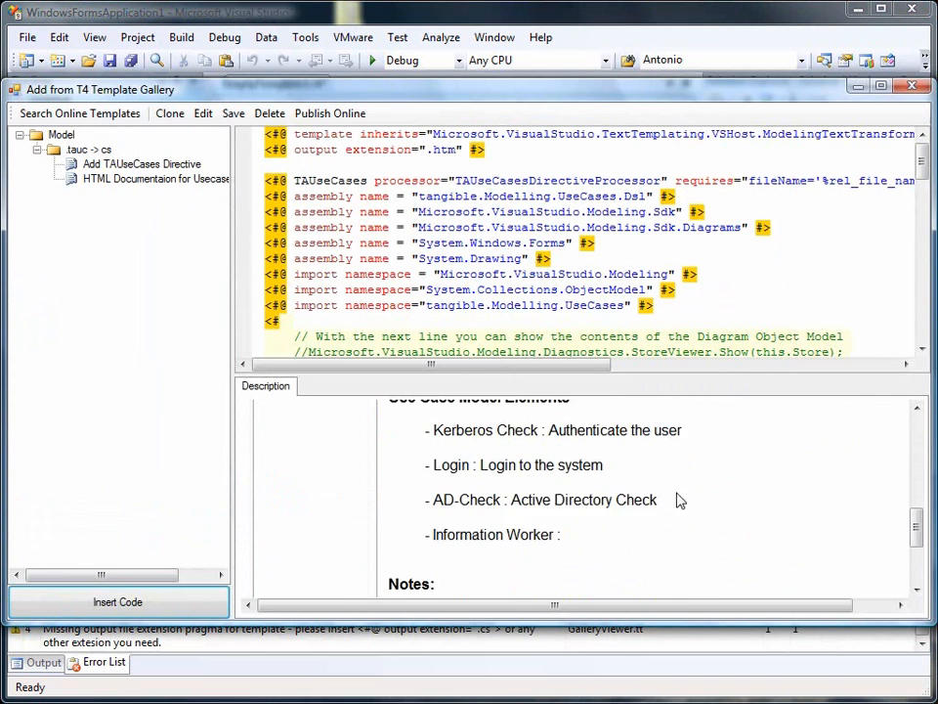
click(118, 602)
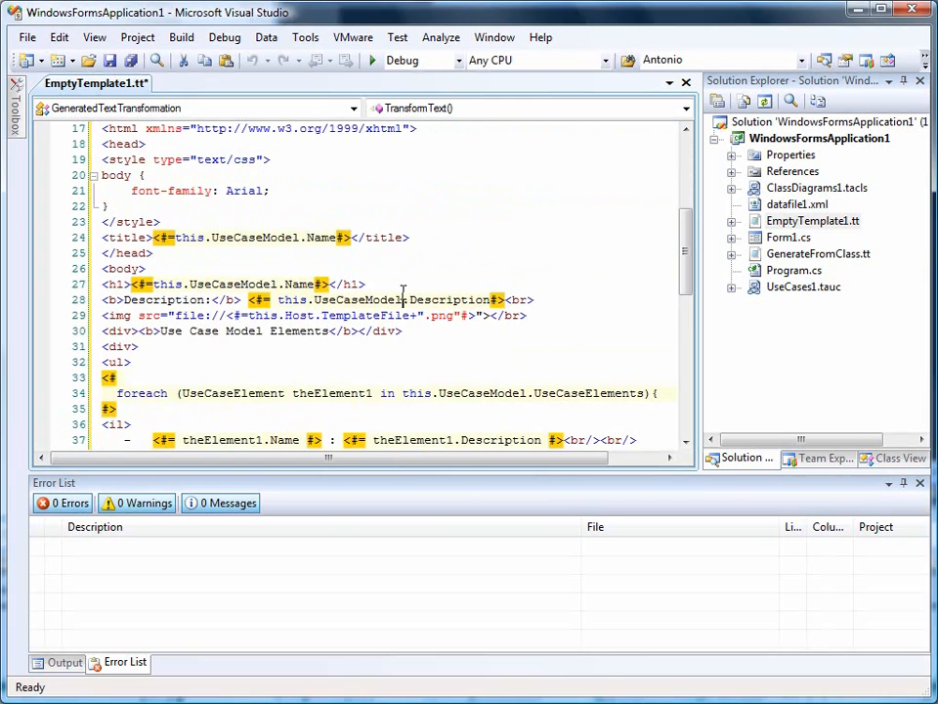
Review the template's loop over theElement1 and save it to generate EmptyTemplate1.htm
scroll(down, 3)
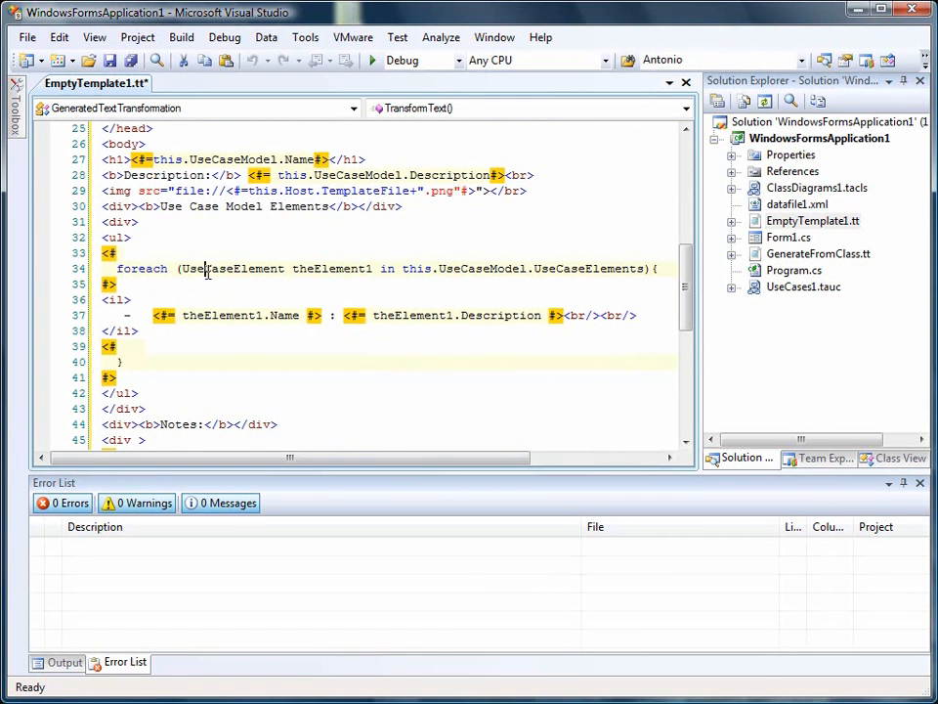
double_click(332, 270)
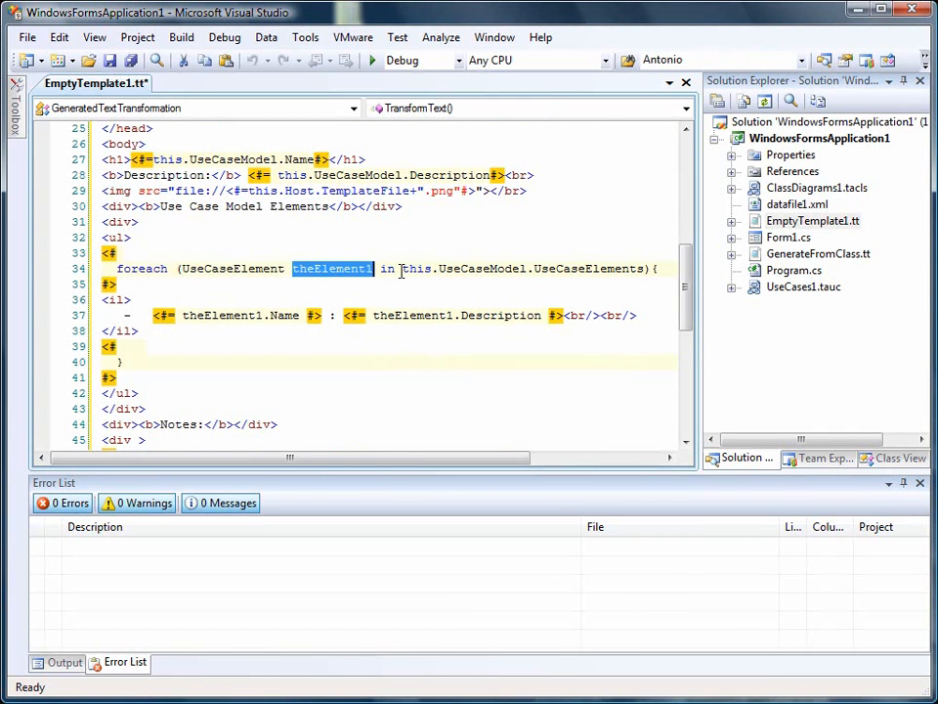
mouse_move(231, 315)
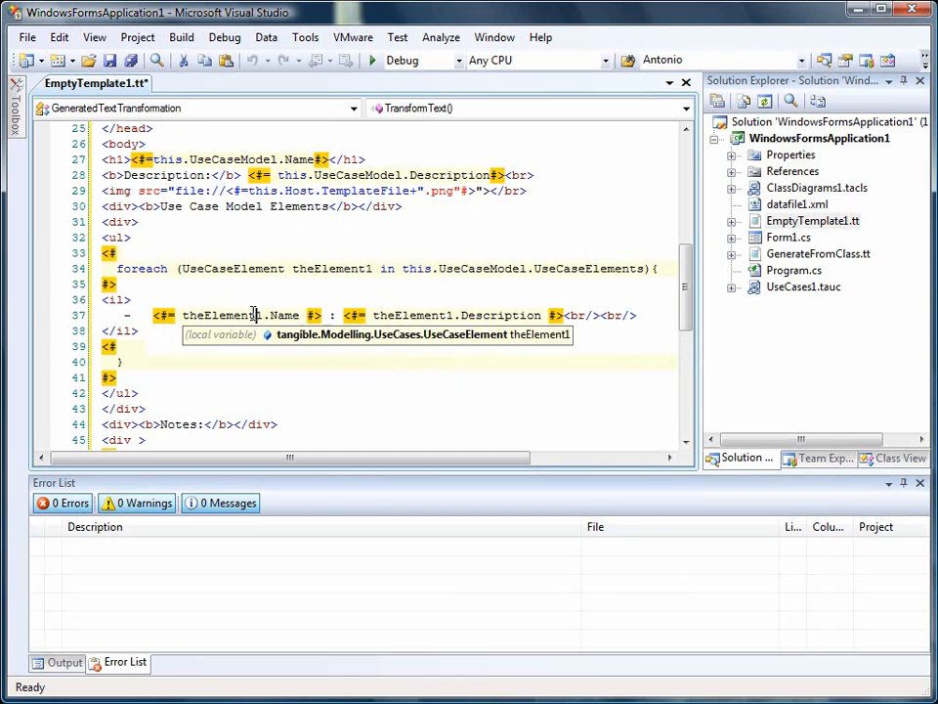
scroll(down, 3)
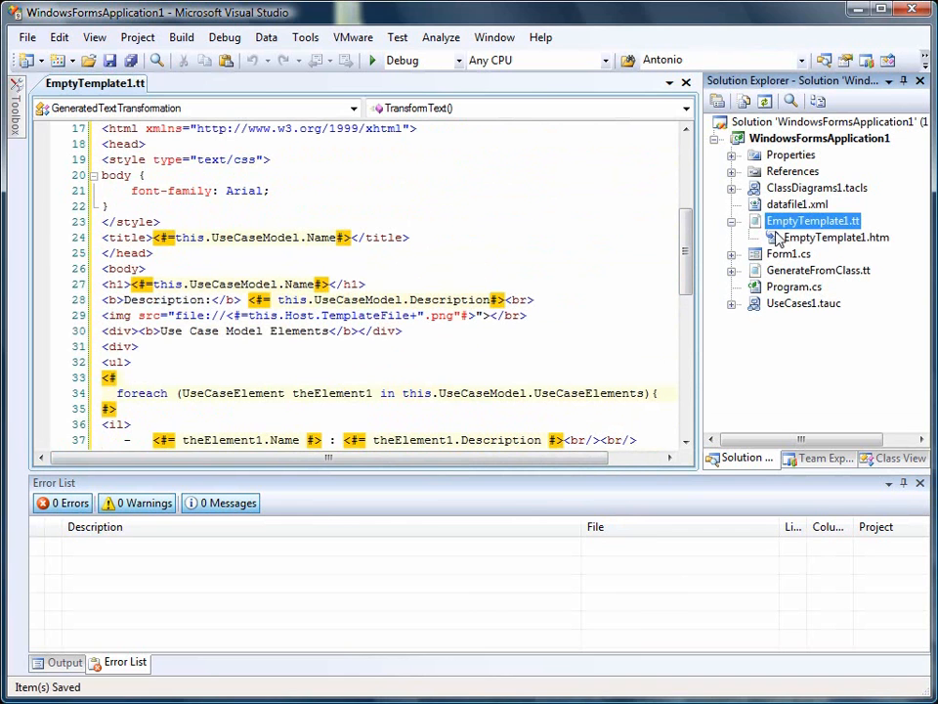
View EmptyTemplate1.htm in Design mode showing Description, Actor1, Login and Logout
double_click(814, 219)
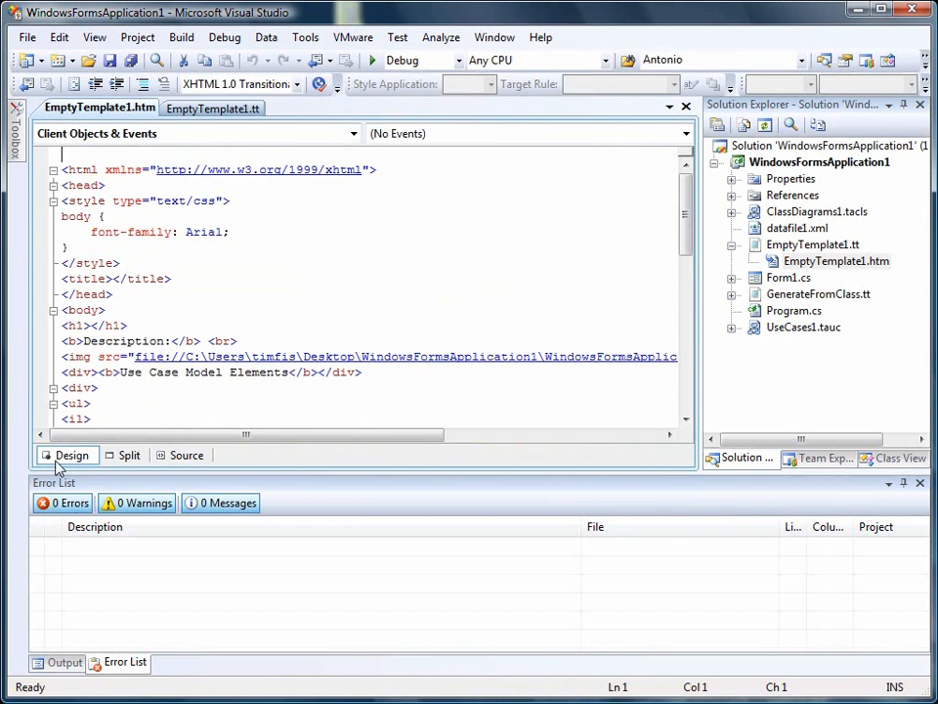
click(71, 454)
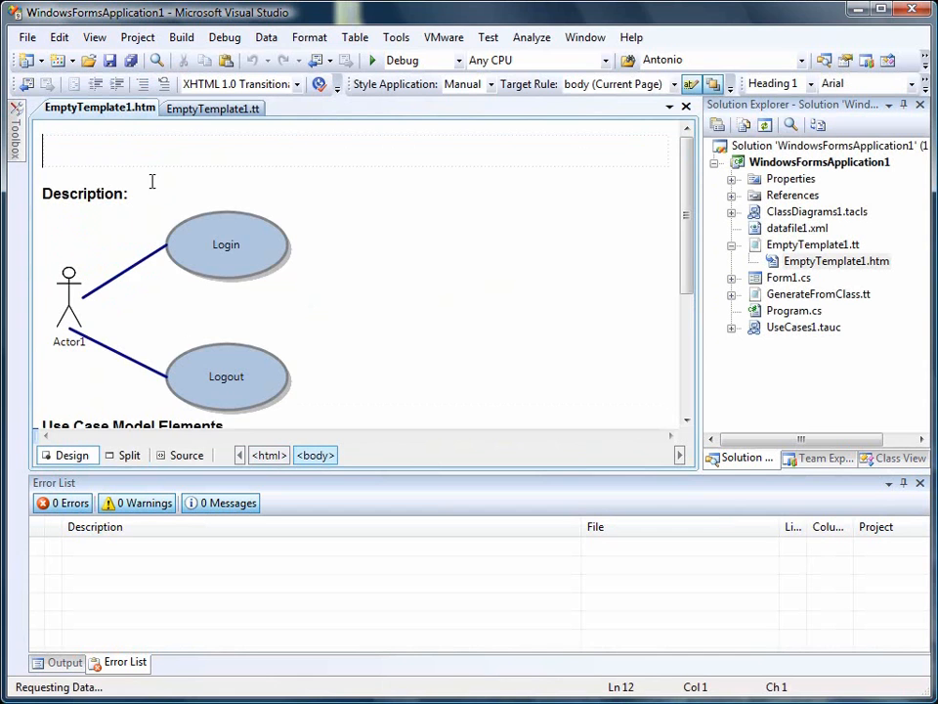
scroll(down, 3)
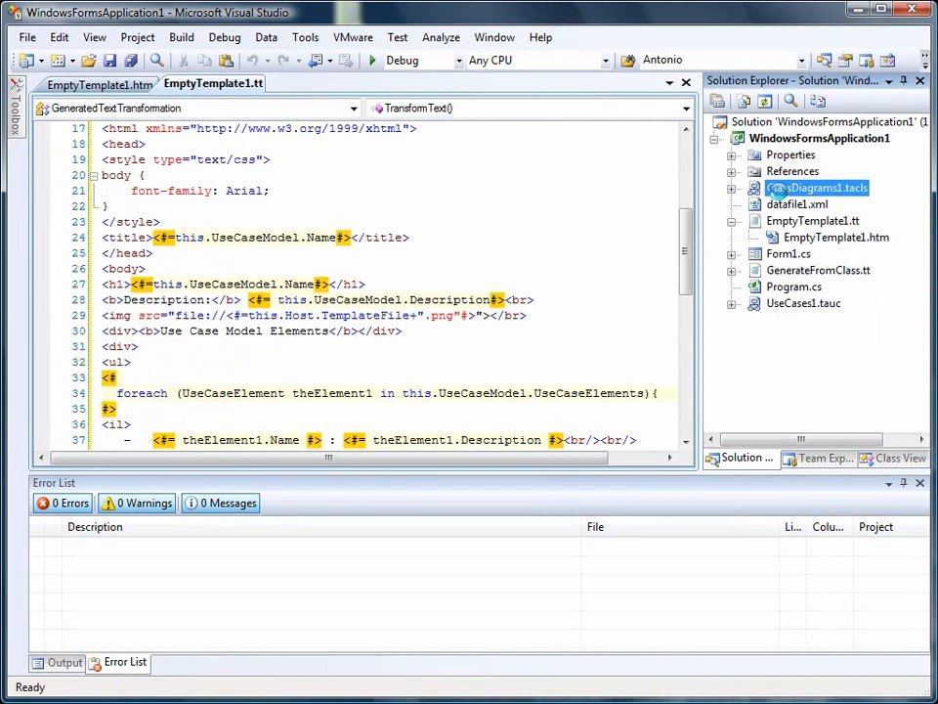
Set the diagram's Description to 'My Login Scenarios' and its Name to 'Major Logins'
double_click(817, 188)
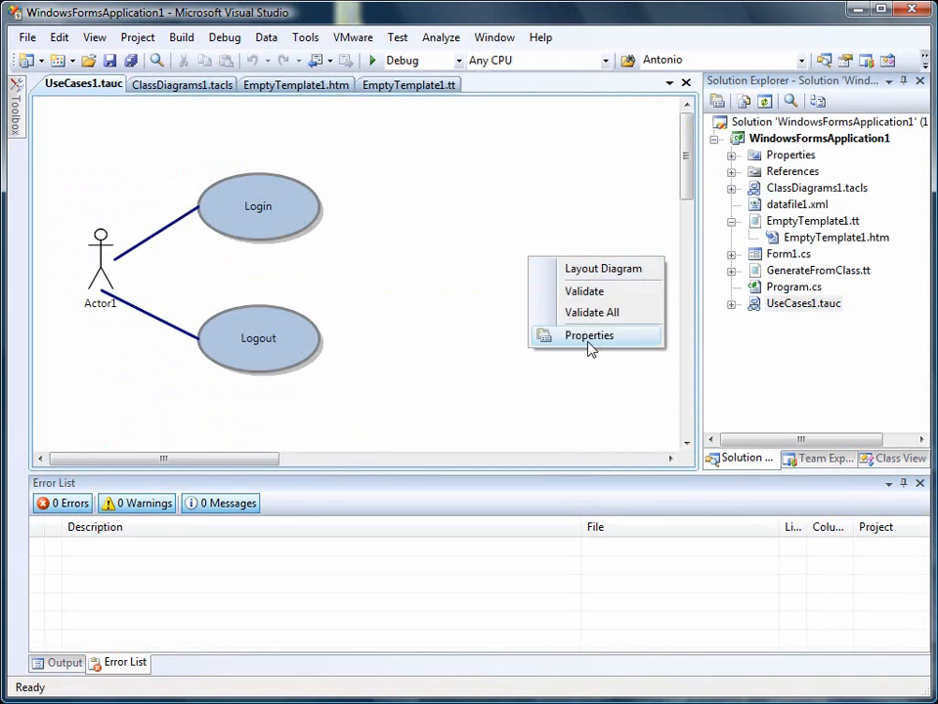
click(589, 336)
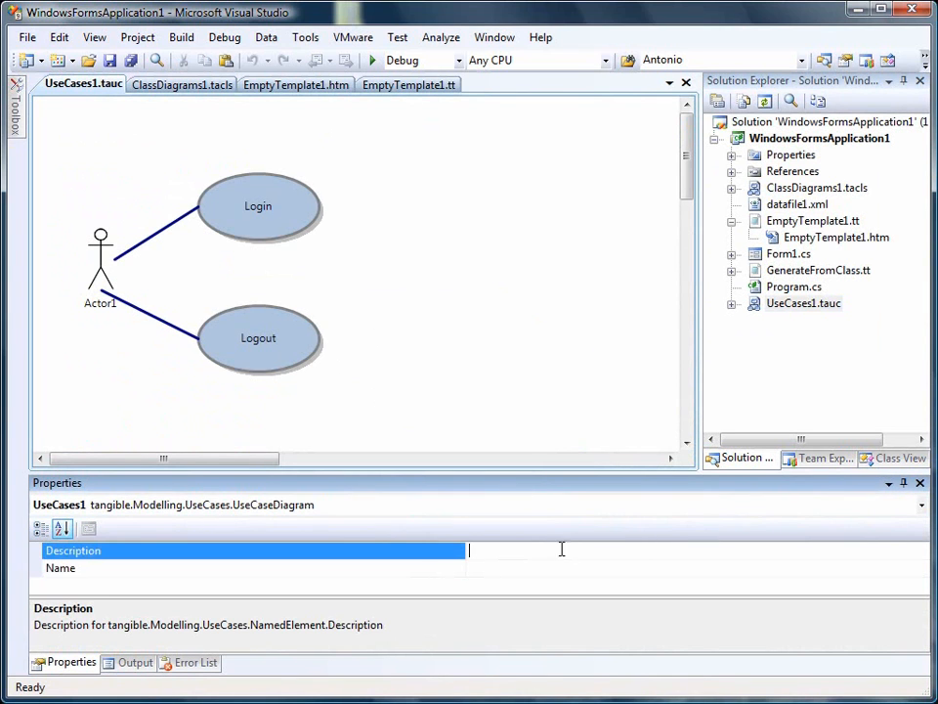
text(My)
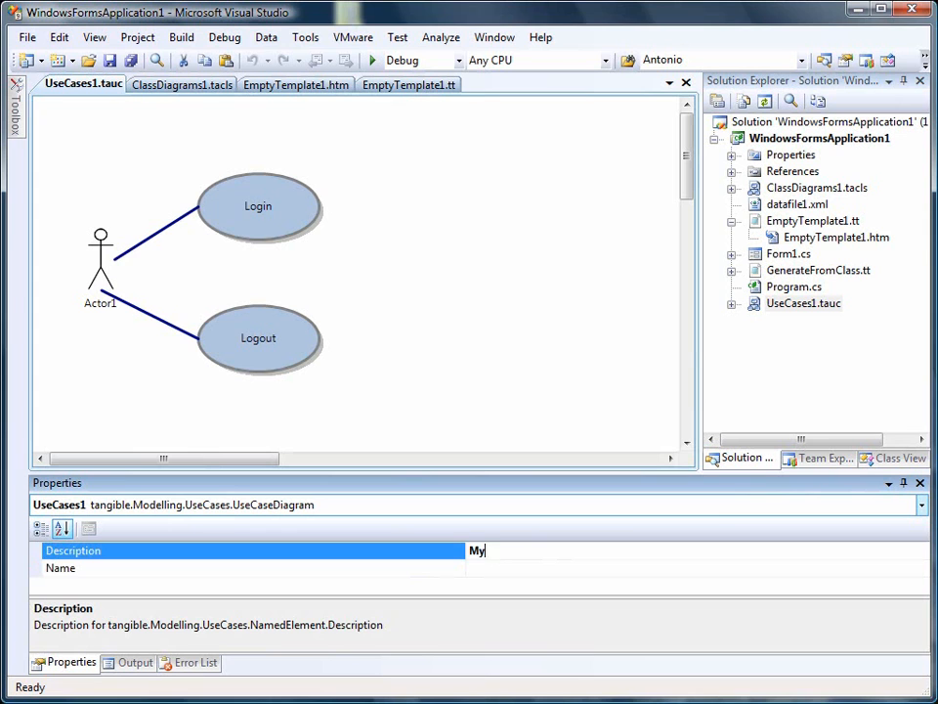
text(Login Scenari)
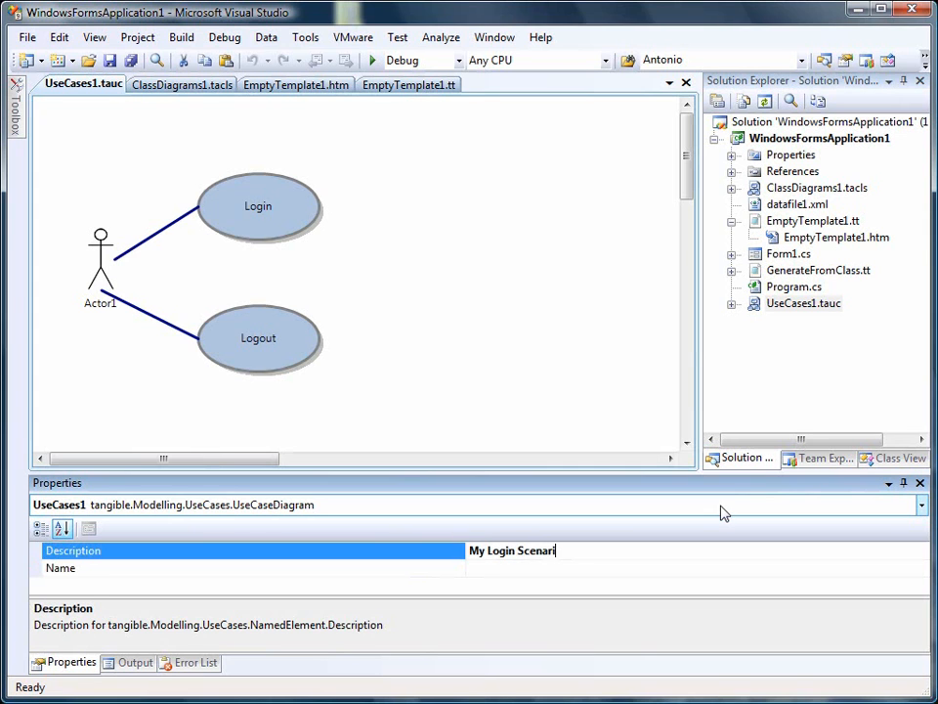
text(os)
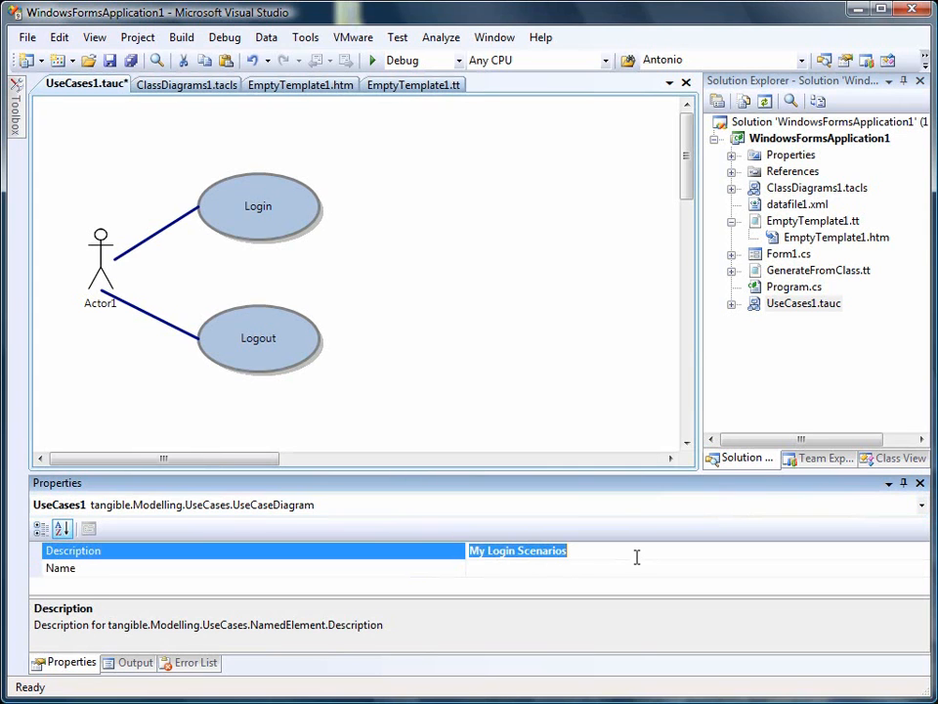
text(Mor)
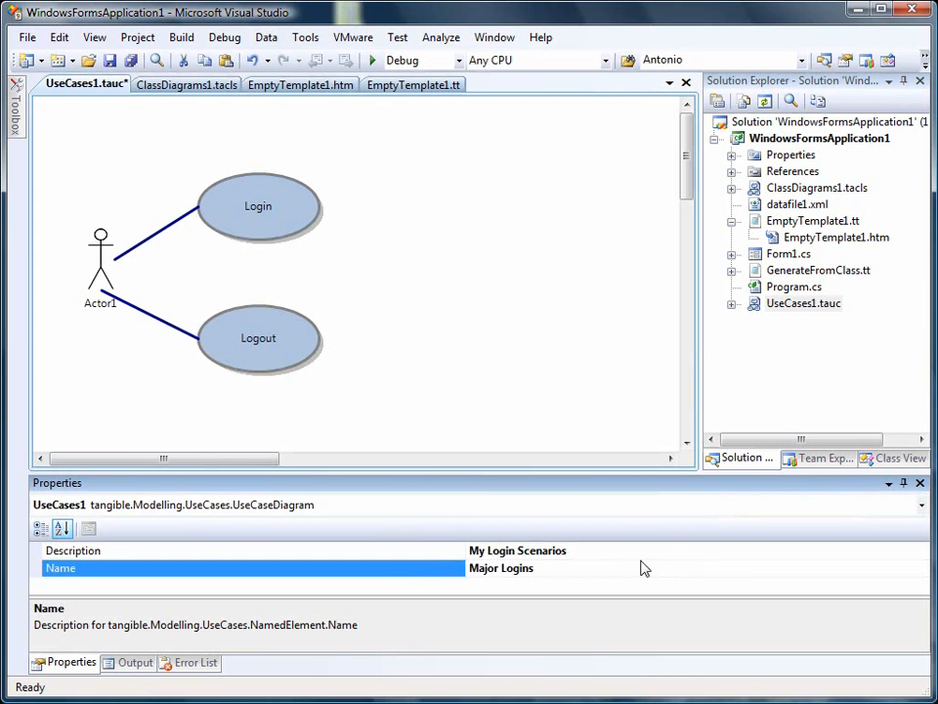
Describe the Login and Logout use cases as Regular Login Screen and Regular Logout Screen
click(258, 205)
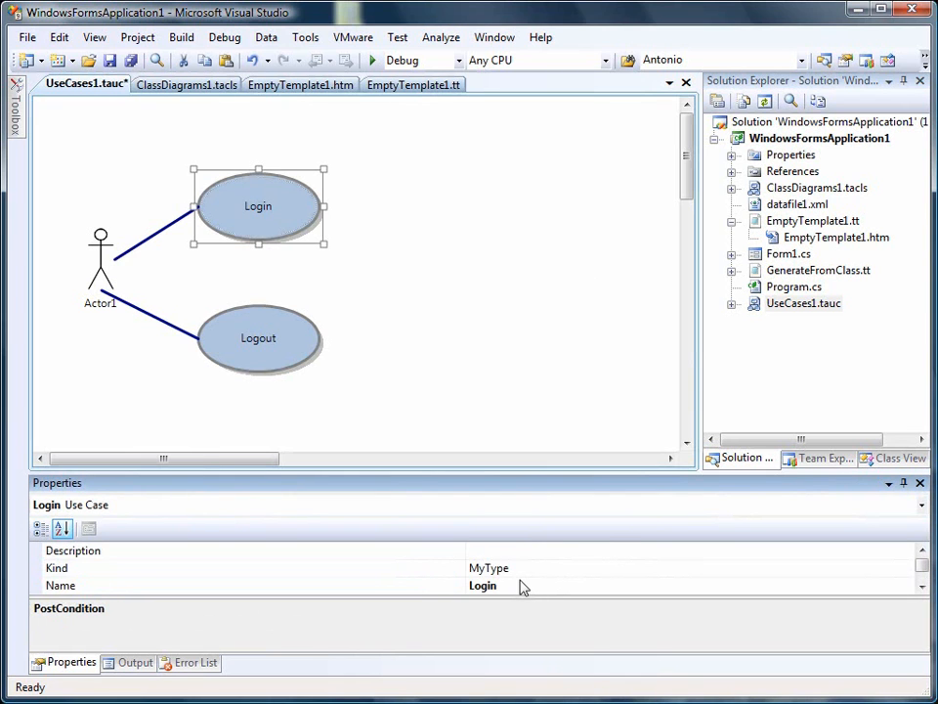
click(72, 551)
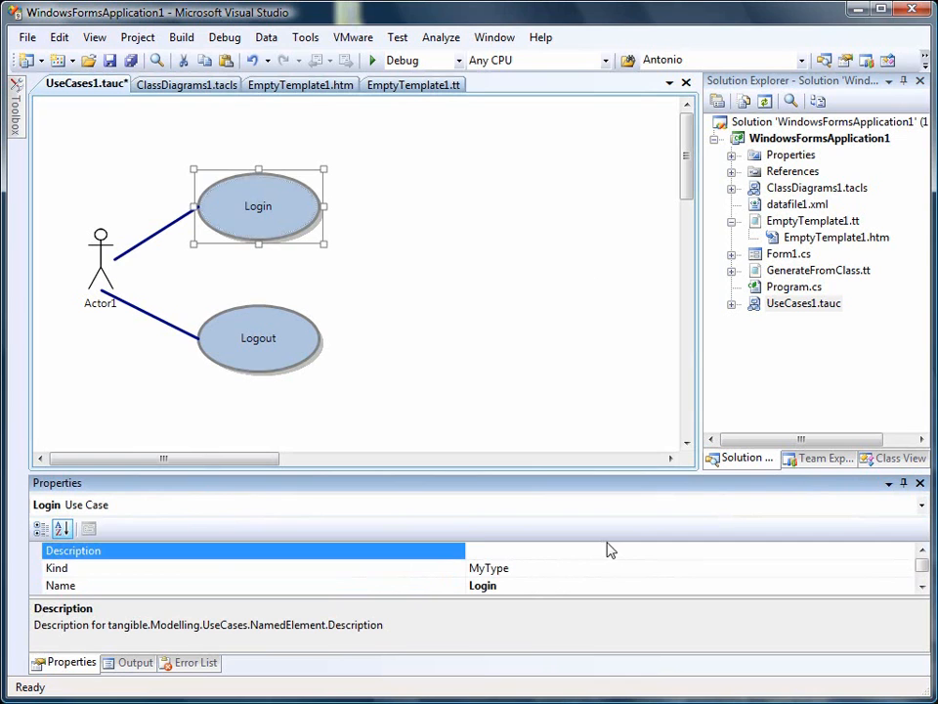
text(Regular Login Screen)
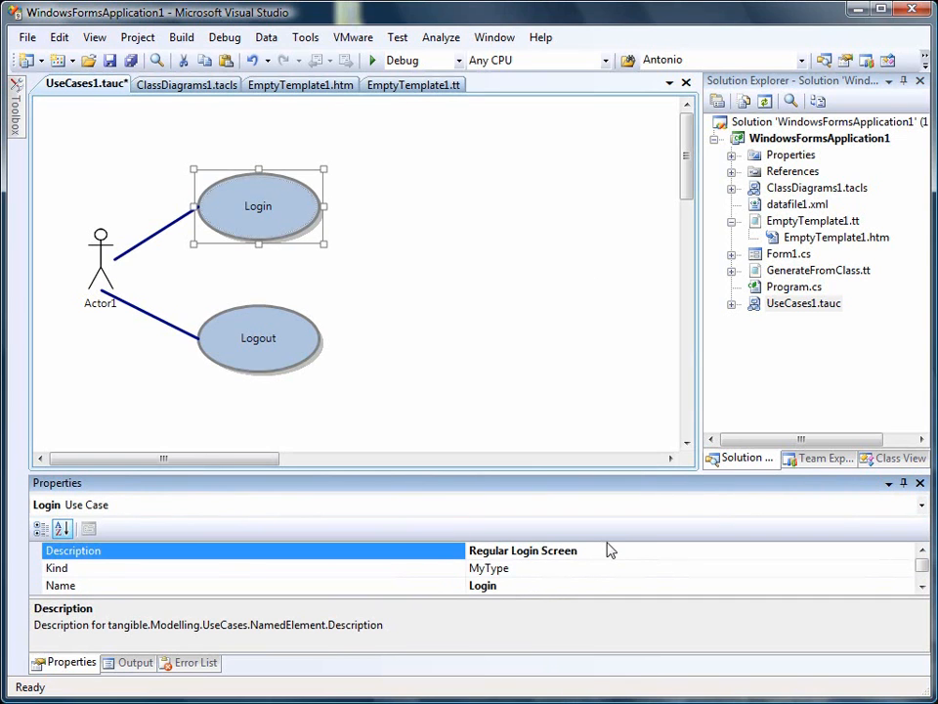
click(258, 337)
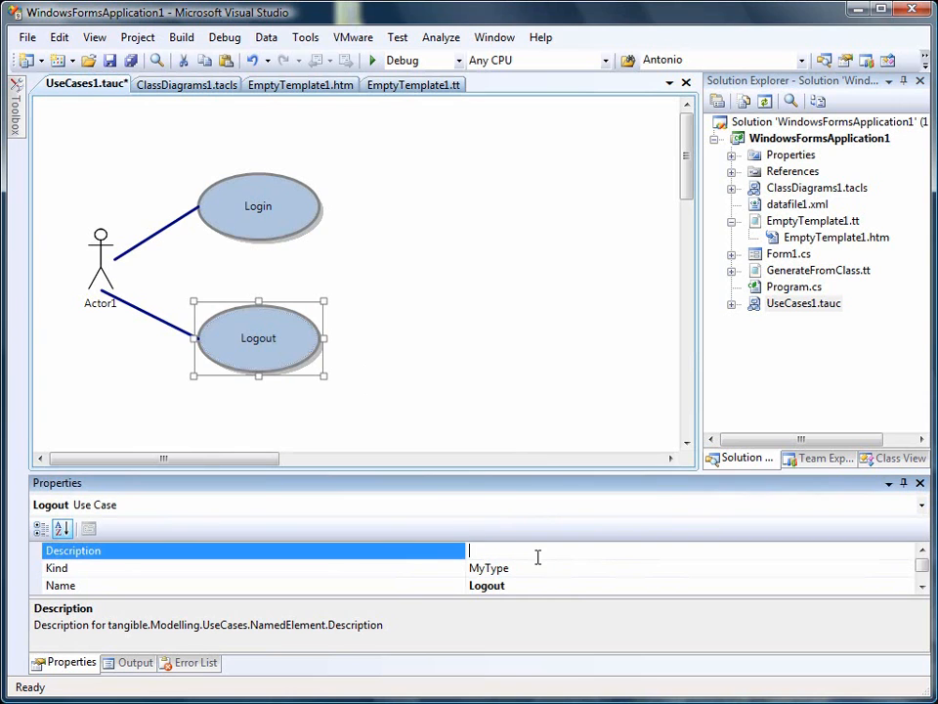
text(Regular Logout Sc)
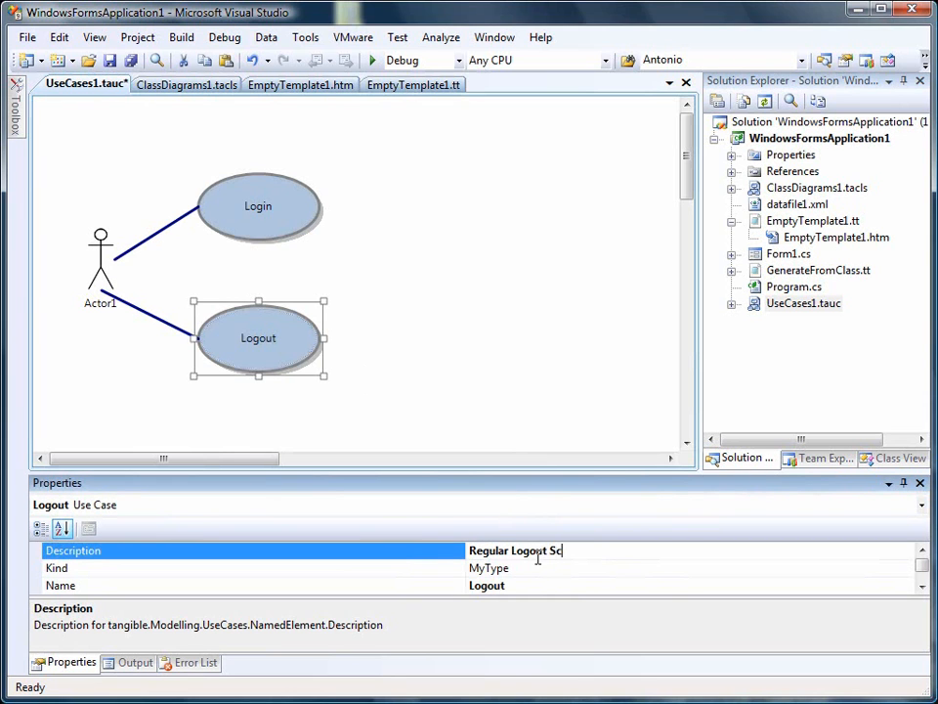
text(reen)
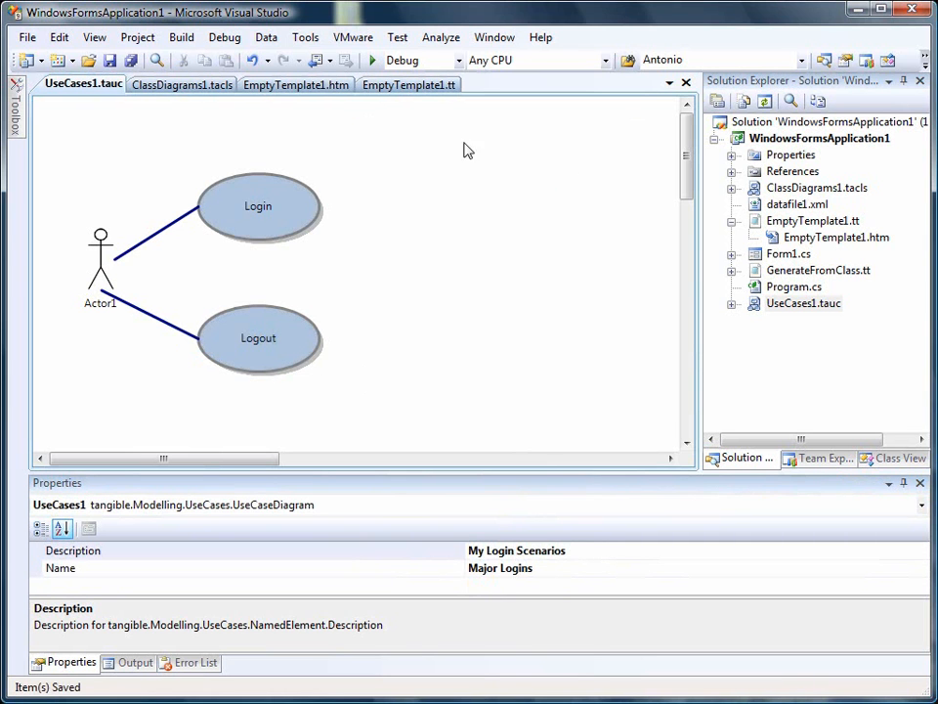
Transform all templates and check the page now shows Major Logins with My Login Scenarios
click(295, 84)
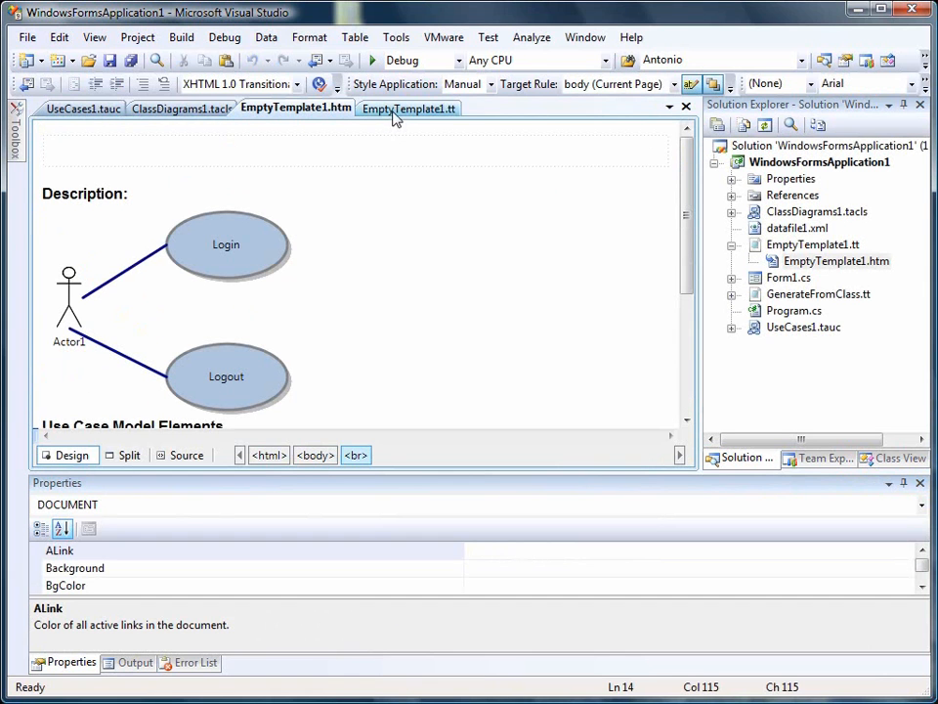
click(410, 109)
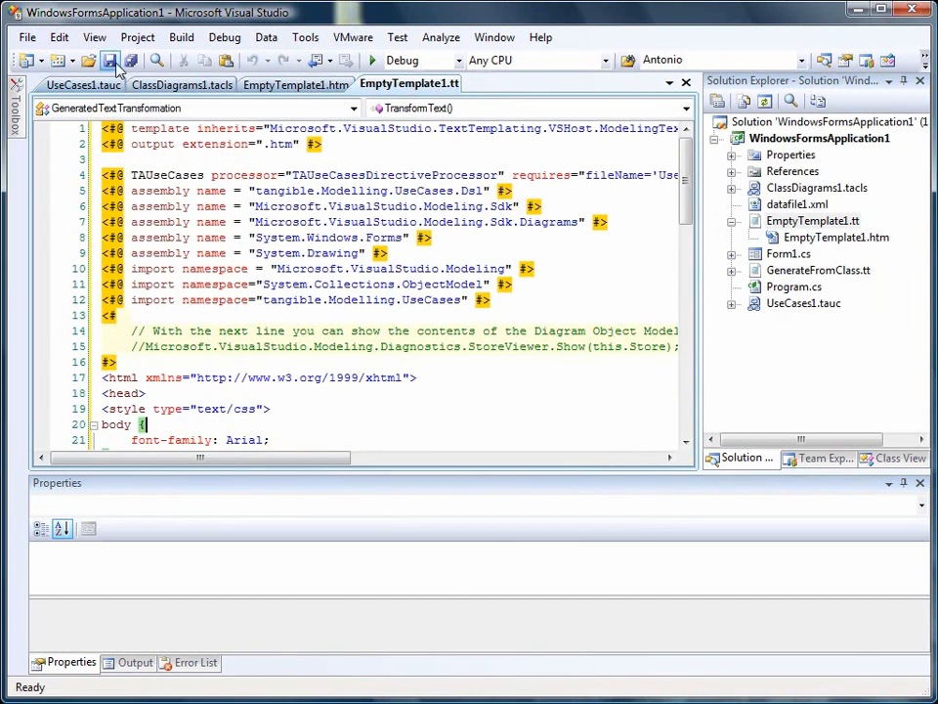
click(295, 107)
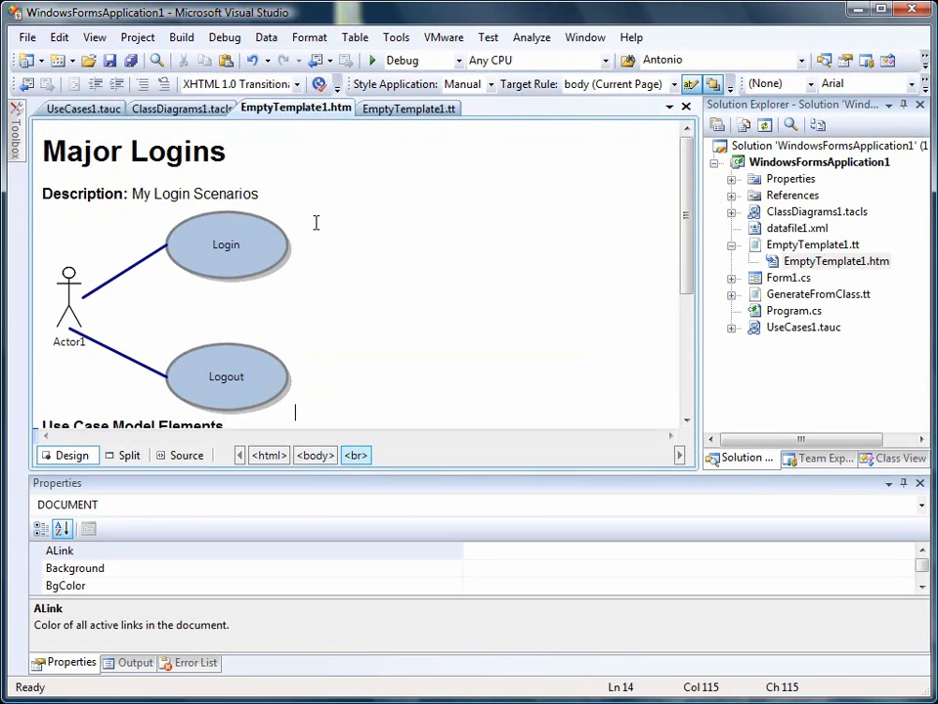
scroll(down, 3)
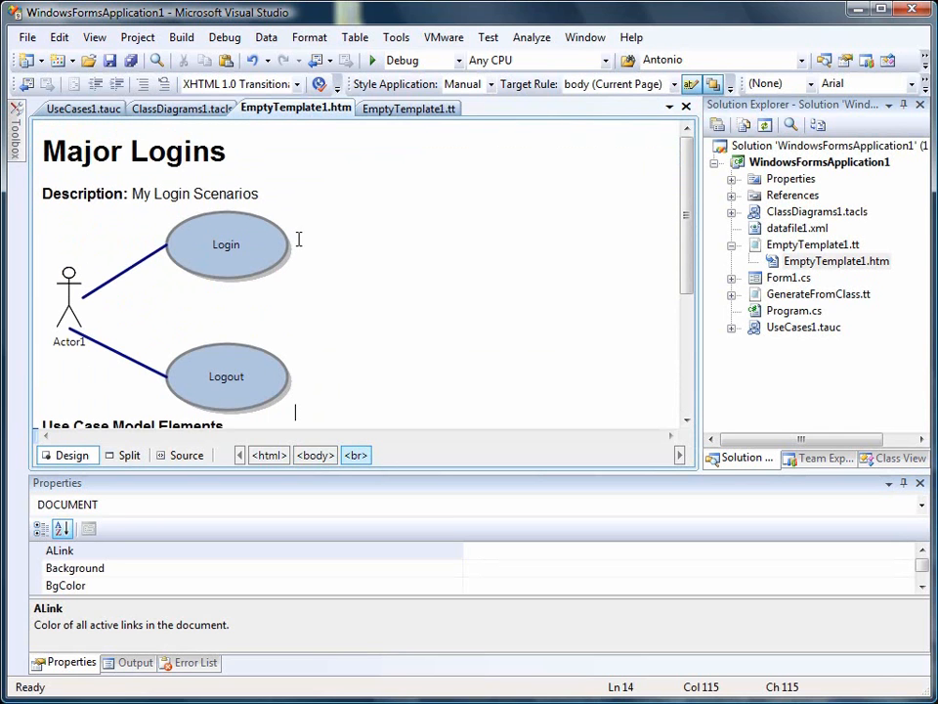
click(407, 108)
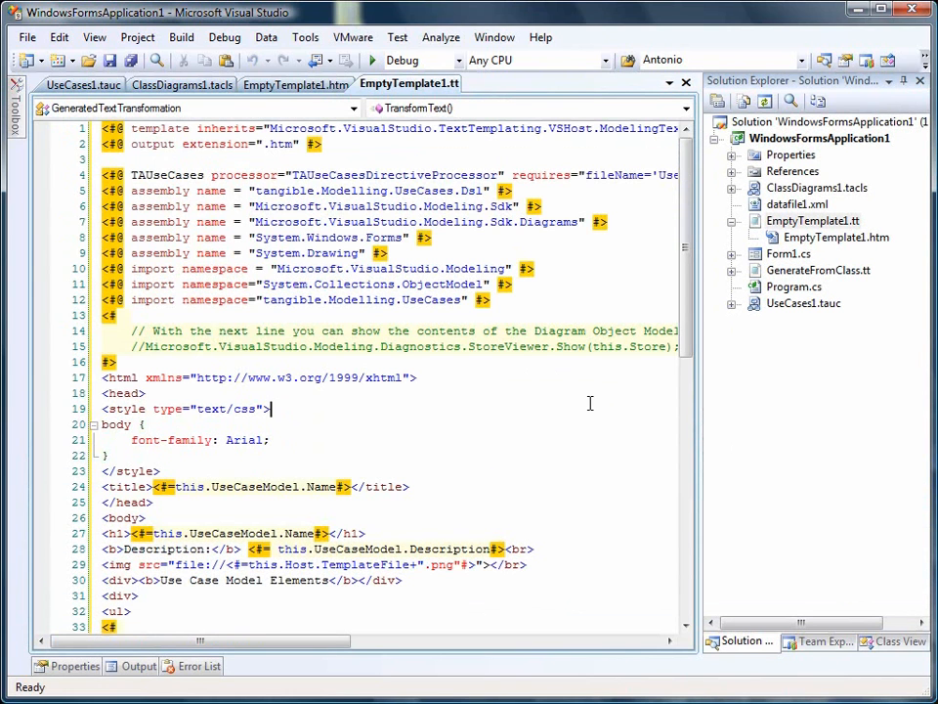
mouse_move(575, 369)
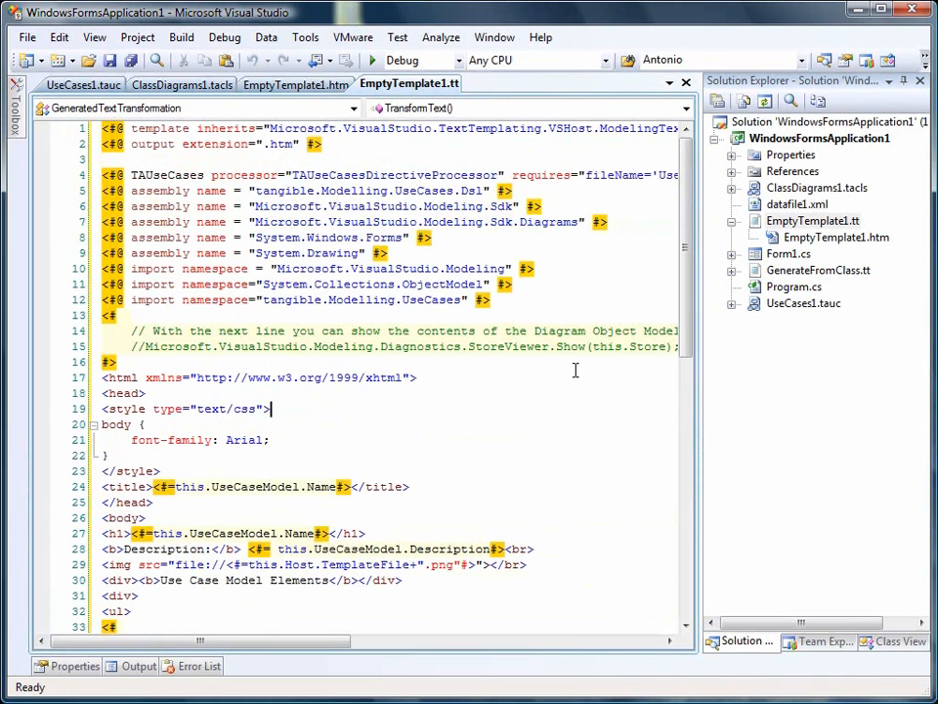
Extend the UseCaseElements loop to output each element's description and view the regenerated page
double_click(393, 176)
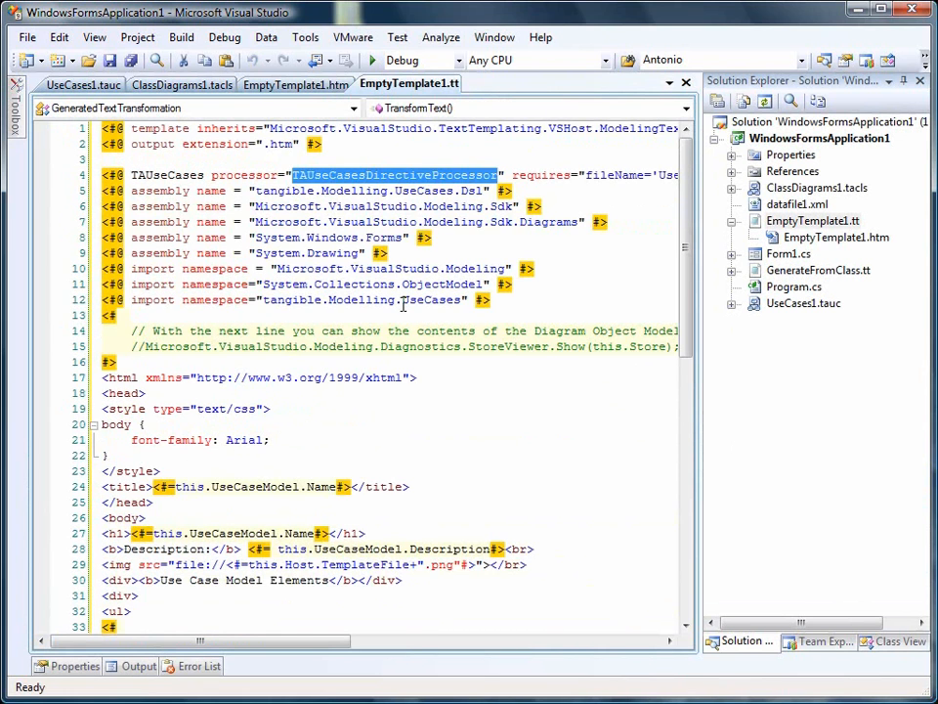
scroll(down, 3)
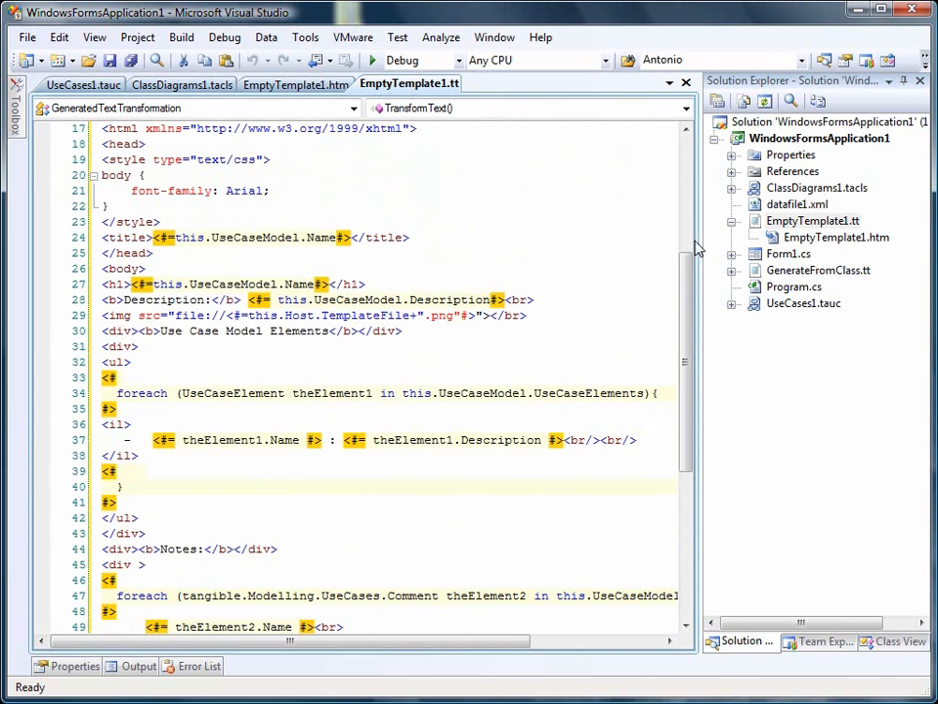
text(.)
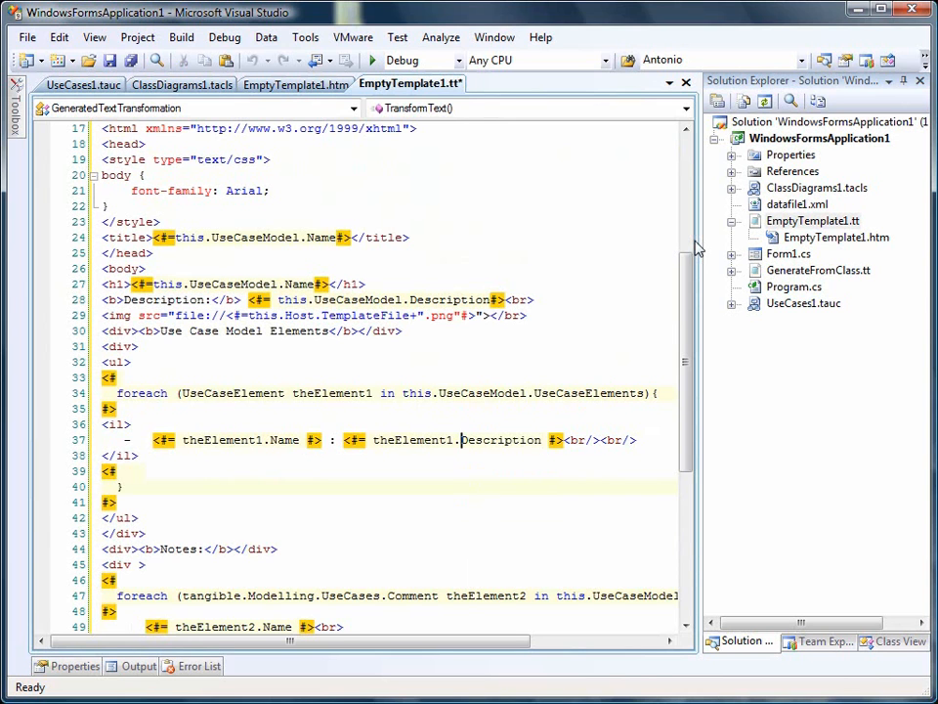
text(.)
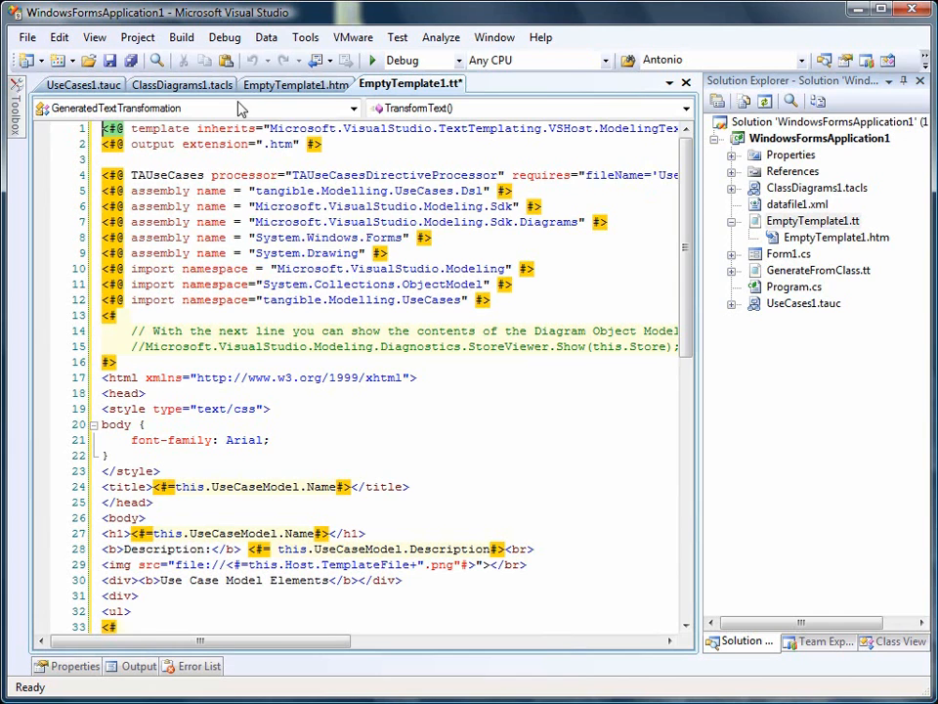
click(295, 107)
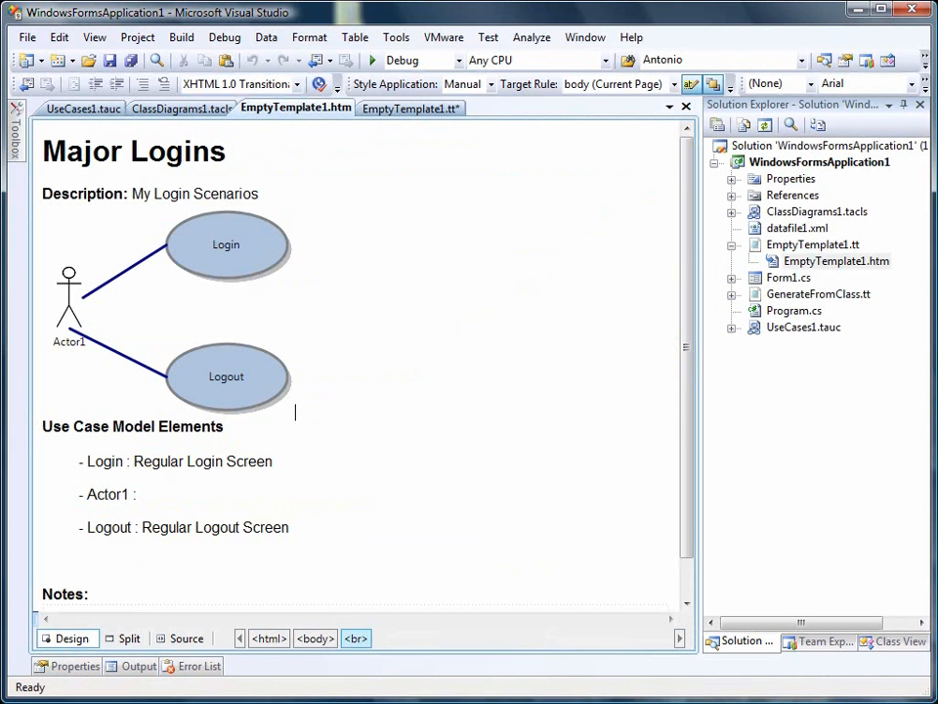